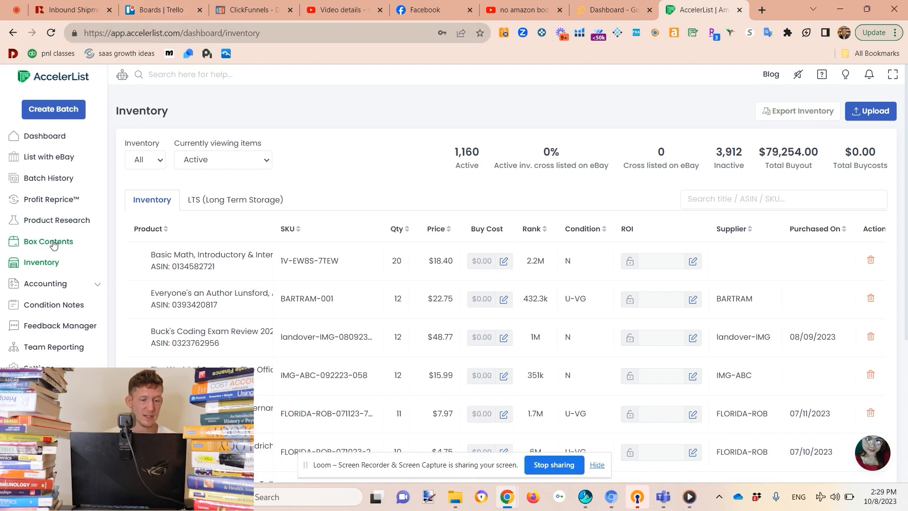
View the Box Contents shipment manager, then the Profit & Loss report under Accounting
left_click(48, 241)
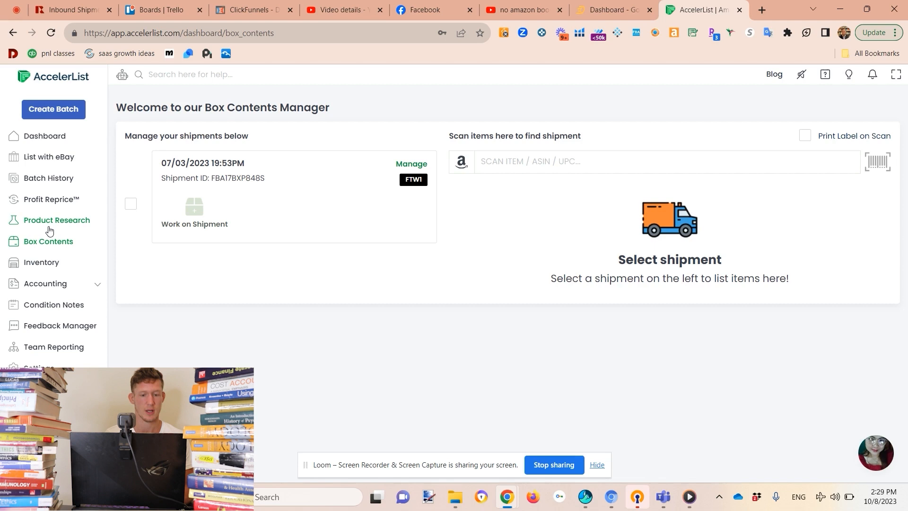
mouse_move(68, 316)
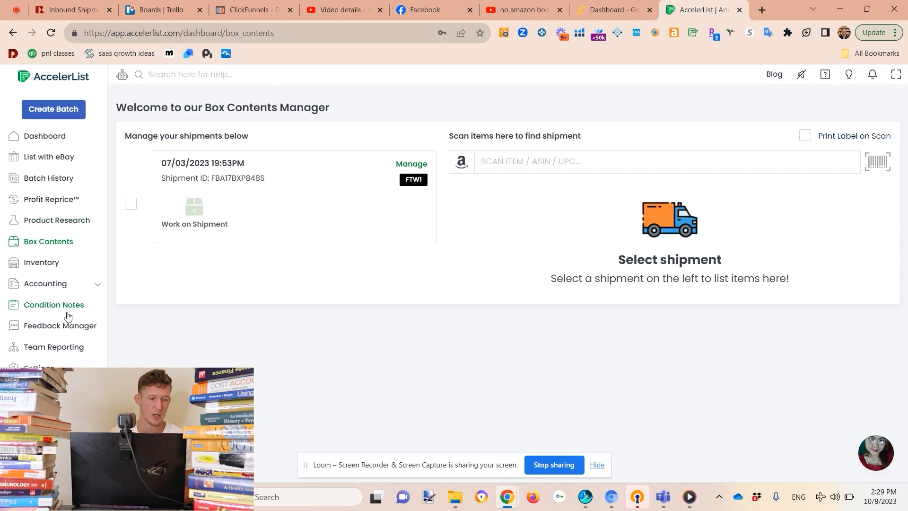
left_click(45, 283)
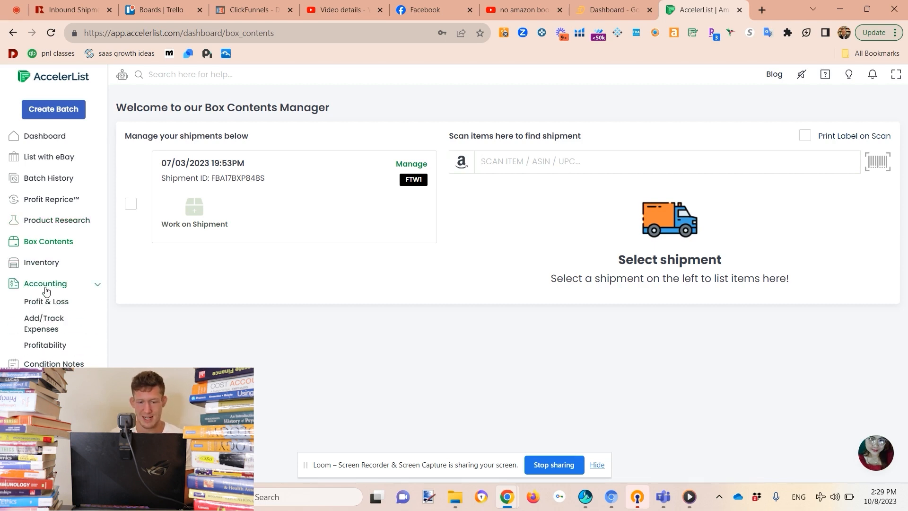
left_click(46, 301)
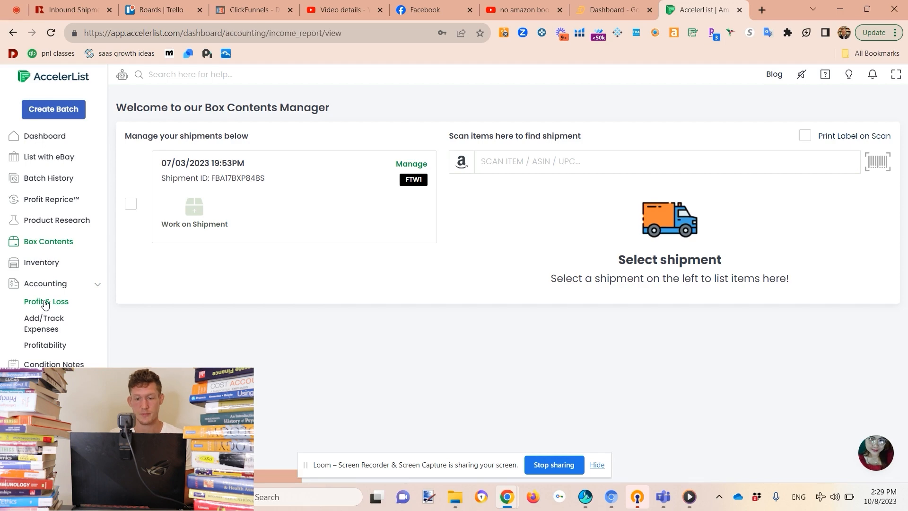
left_click(45, 301)
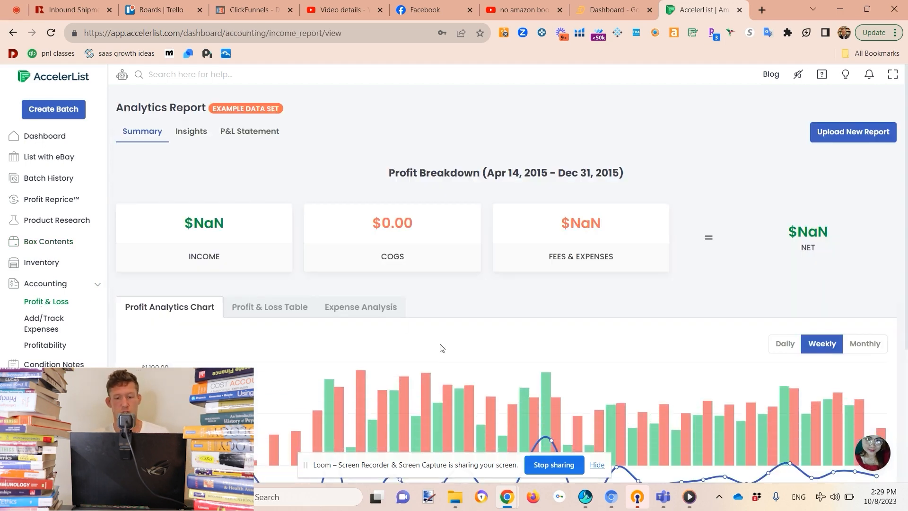
mouse_move(617, 415)
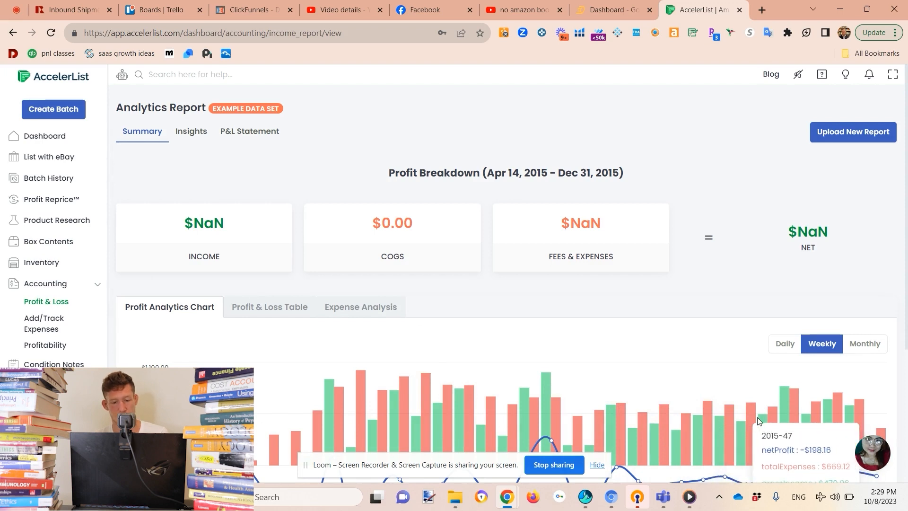
Review the weekly Profit Analytics Chart, then move to the Go2Lister Dashboard
scroll("down", 3)
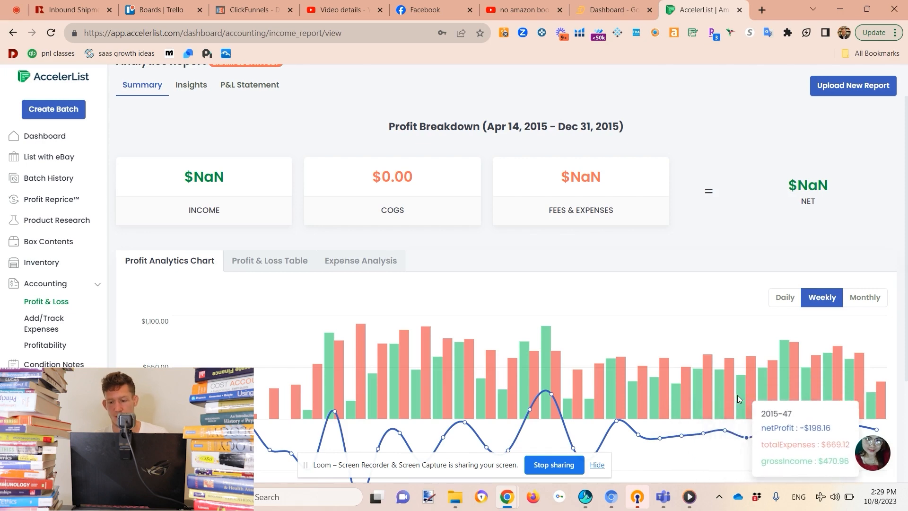
mouse_move(776, 409)
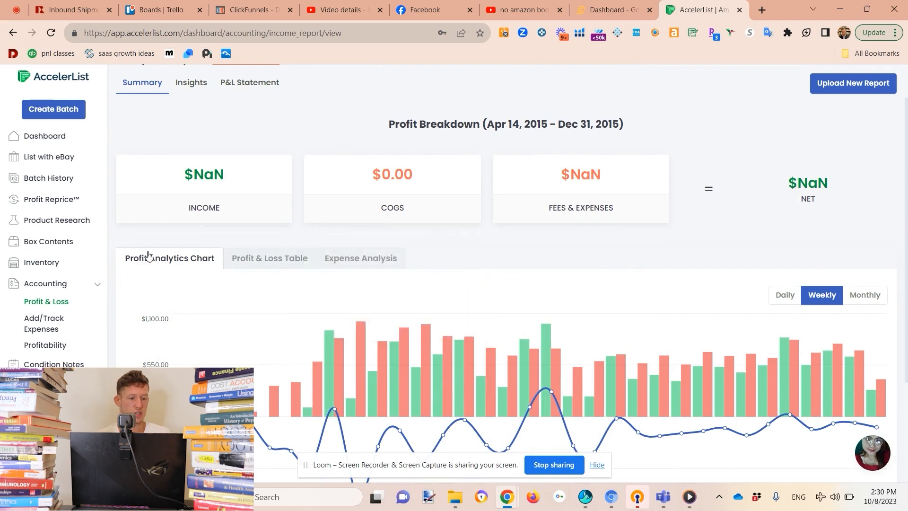
left_click(609, 10)
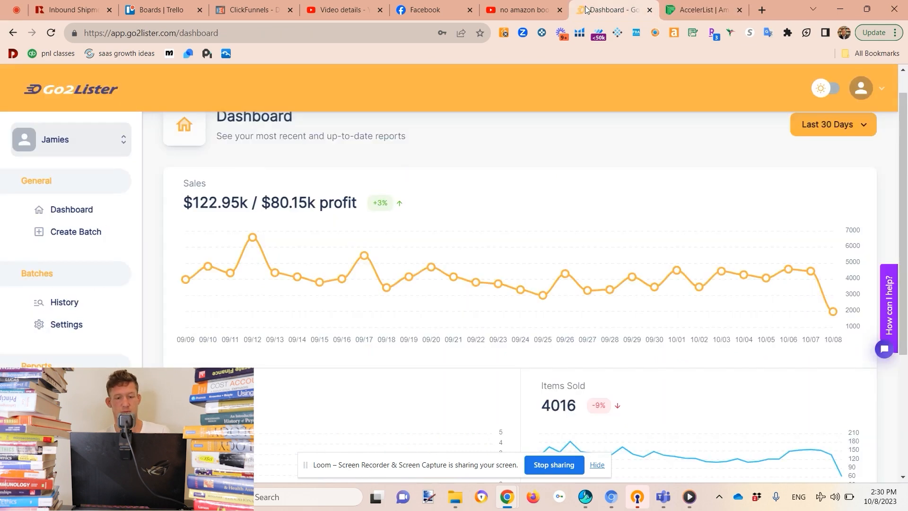
mouse_move(565, 268)
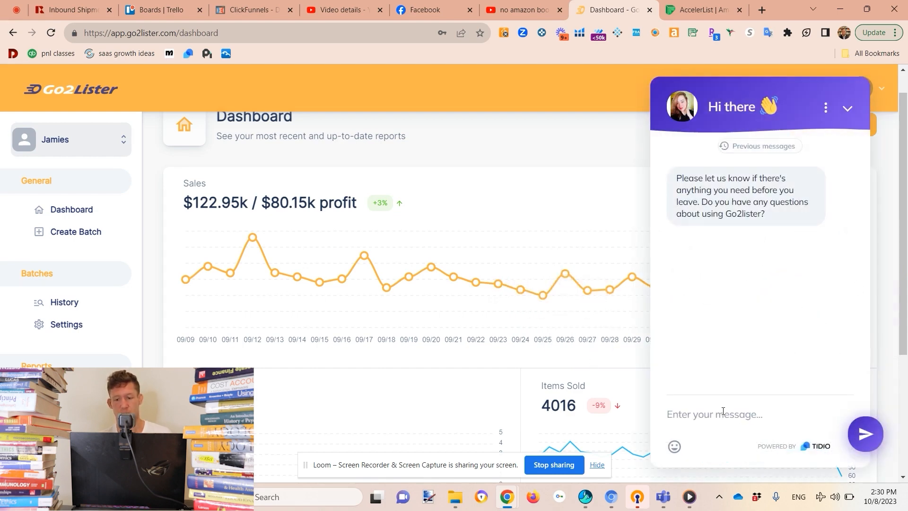
type("hey")
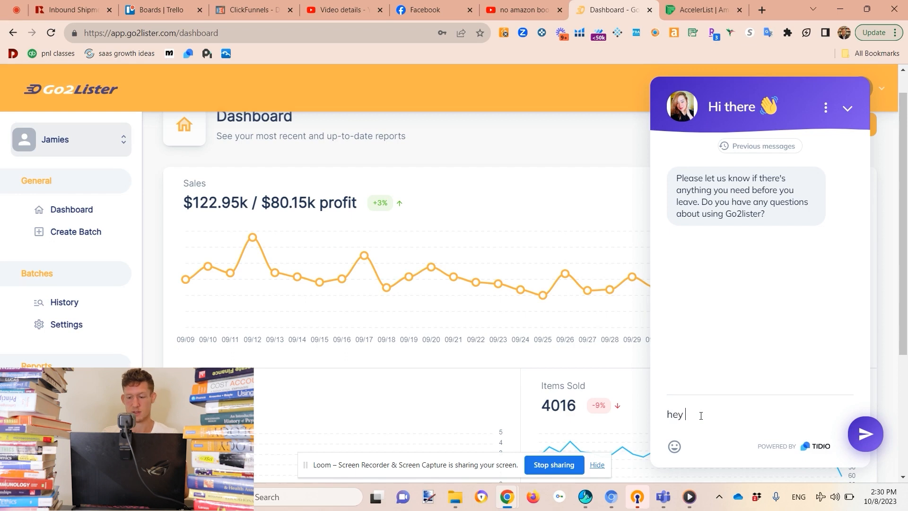
type("this")
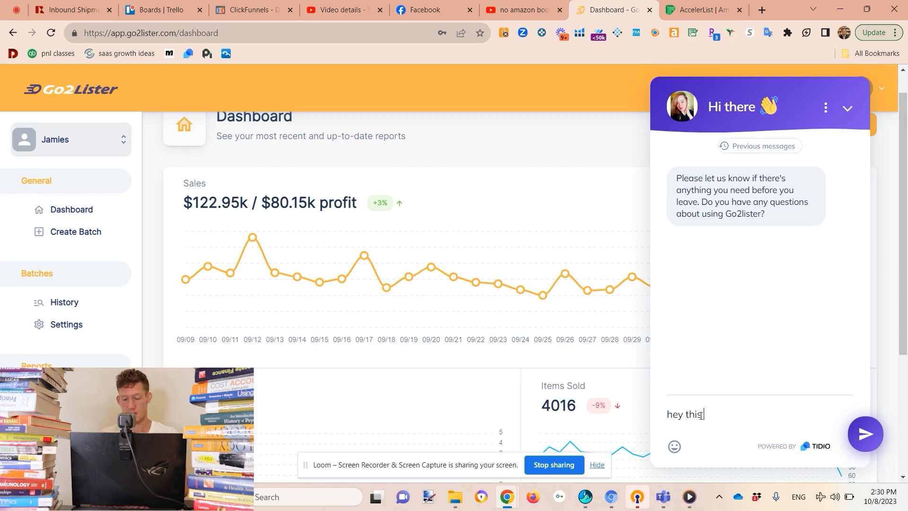
type("shit doesn worek")
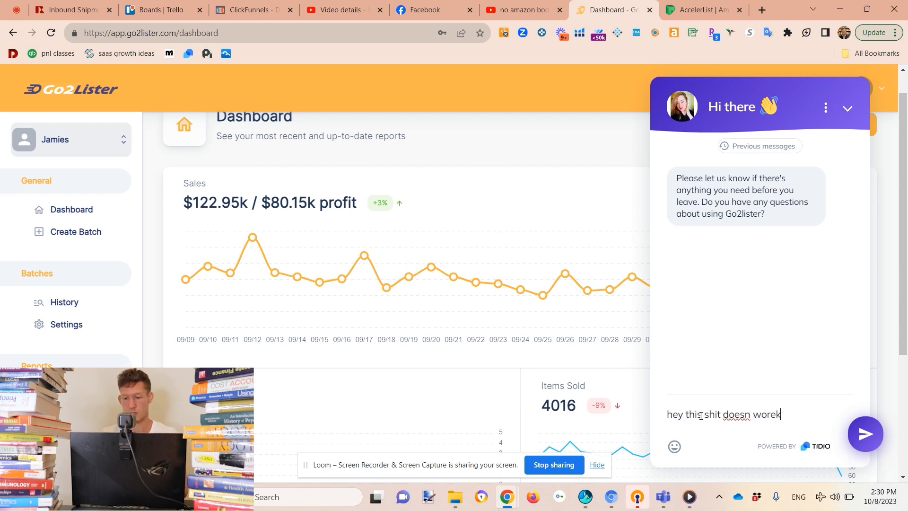
key("Backspace")
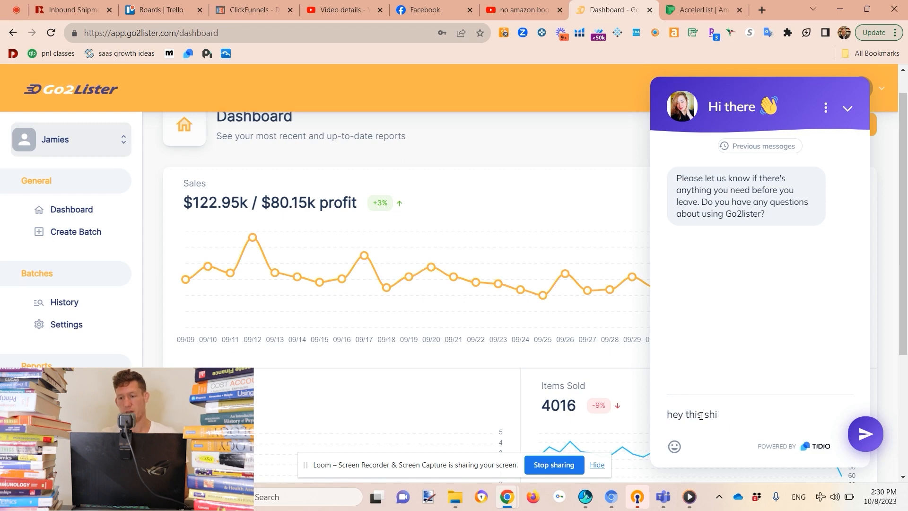
left_click(846, 108)
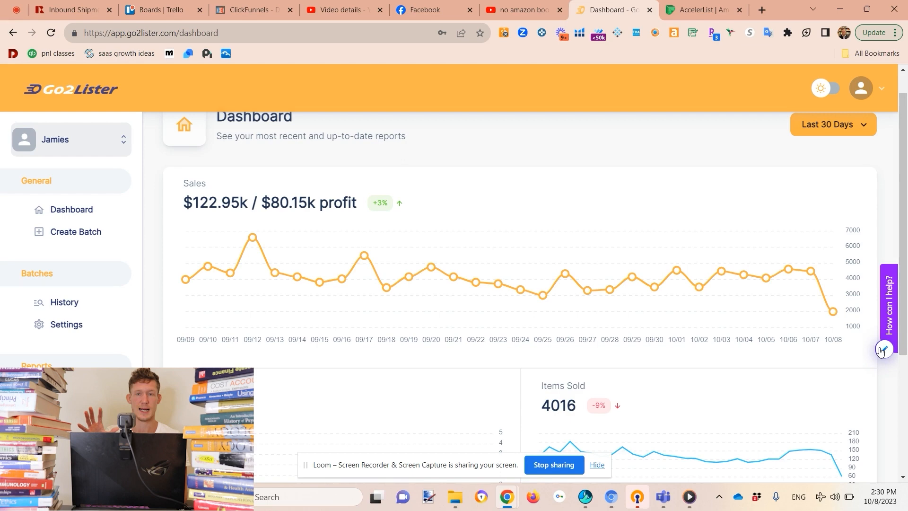
mouse_move(586, 448)
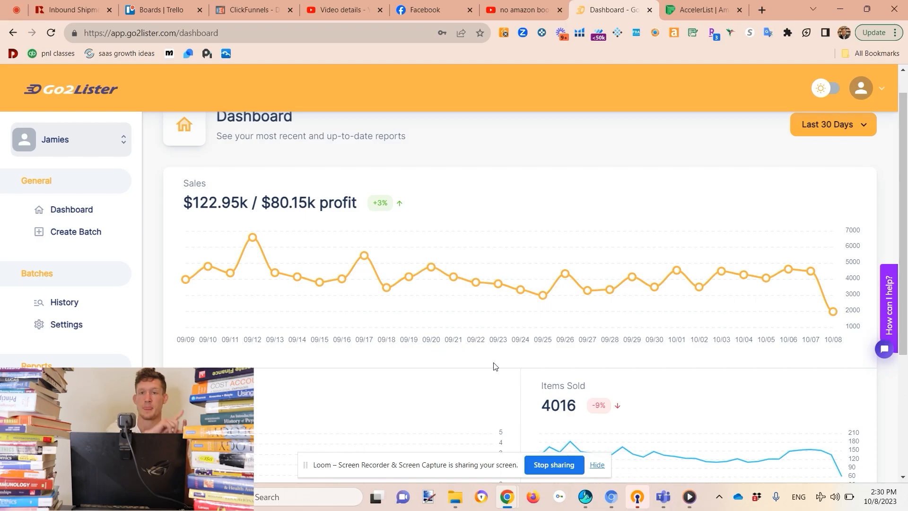
Scroll to the Items Listed, Items Sold, Total Orders and Avg Sales Price cards
scroll("down", 3)
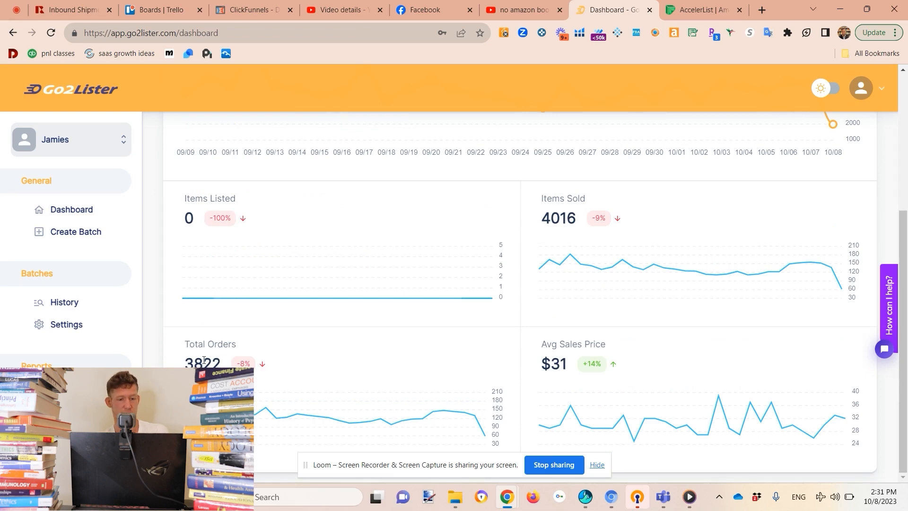
mouse_move(399, 304)
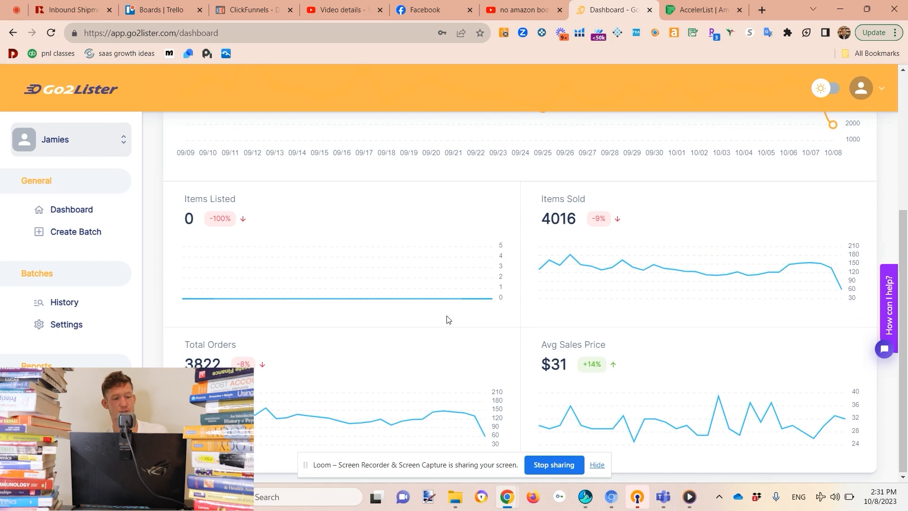
mouse_move(452, 358)
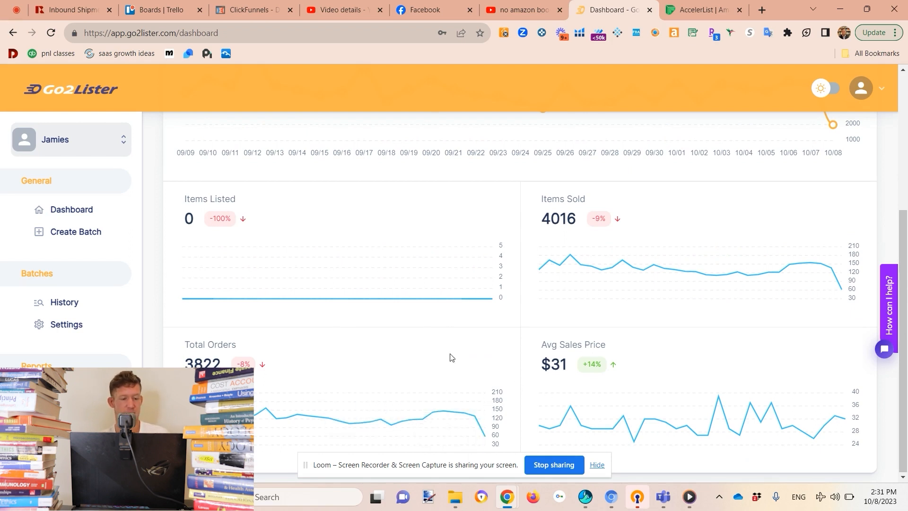
mouse_move(467, 273)
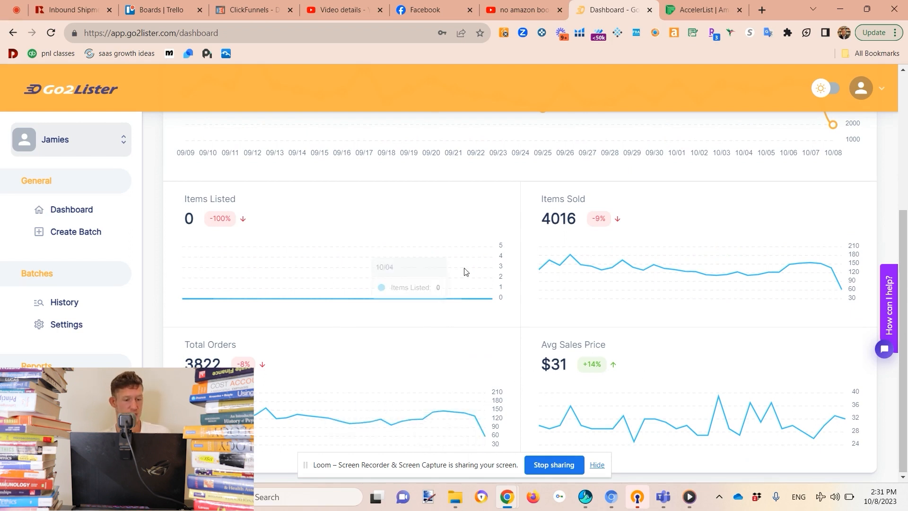